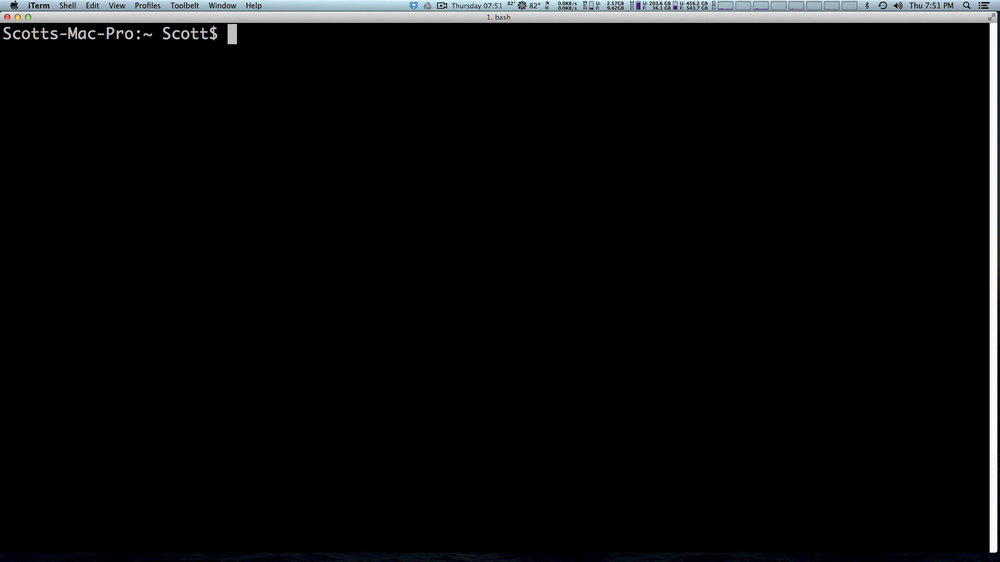
Change into Sites/levelup and list its project folders.
type("cd")
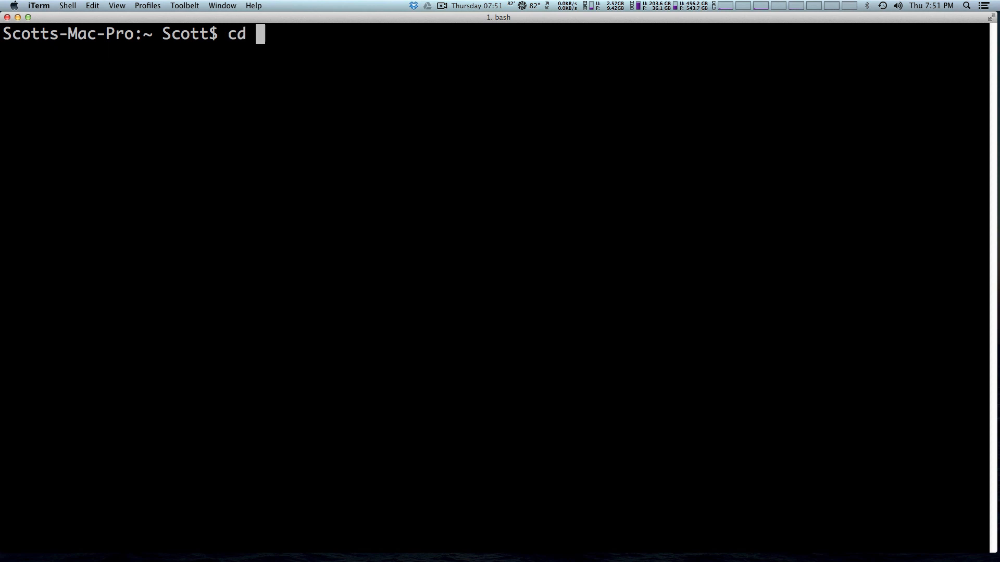
type("Sites/")
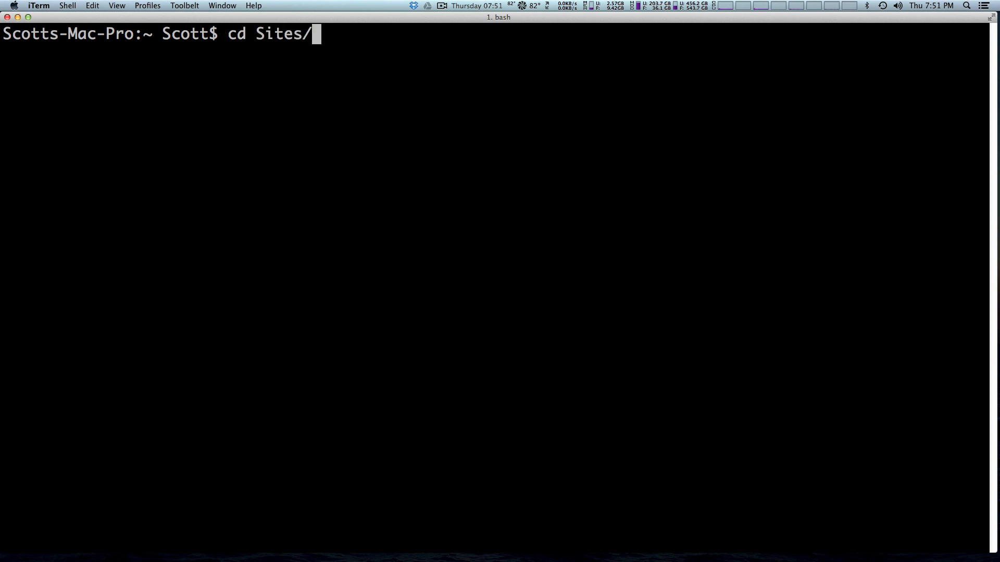
type("levelup/")
type("ls")
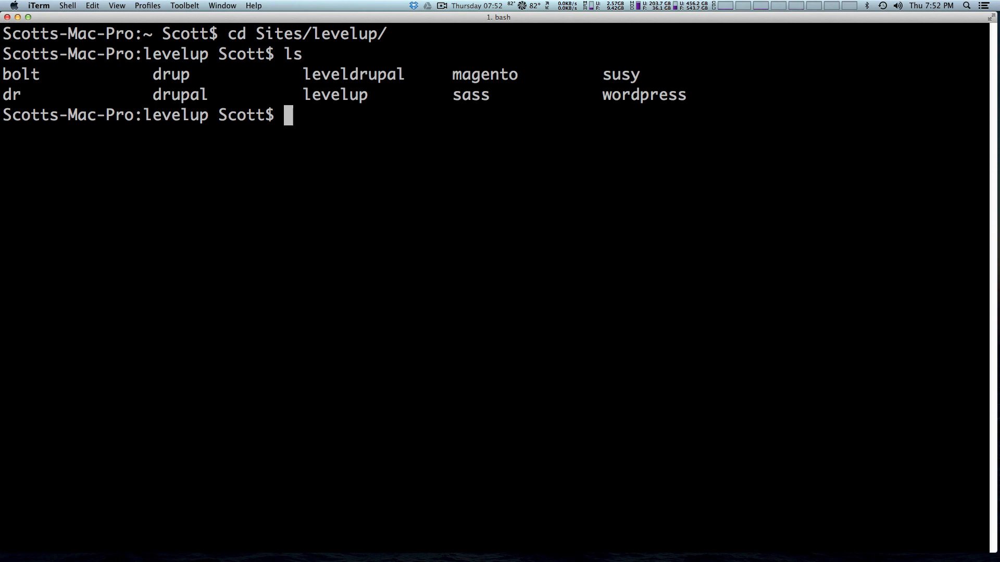
type("mk")
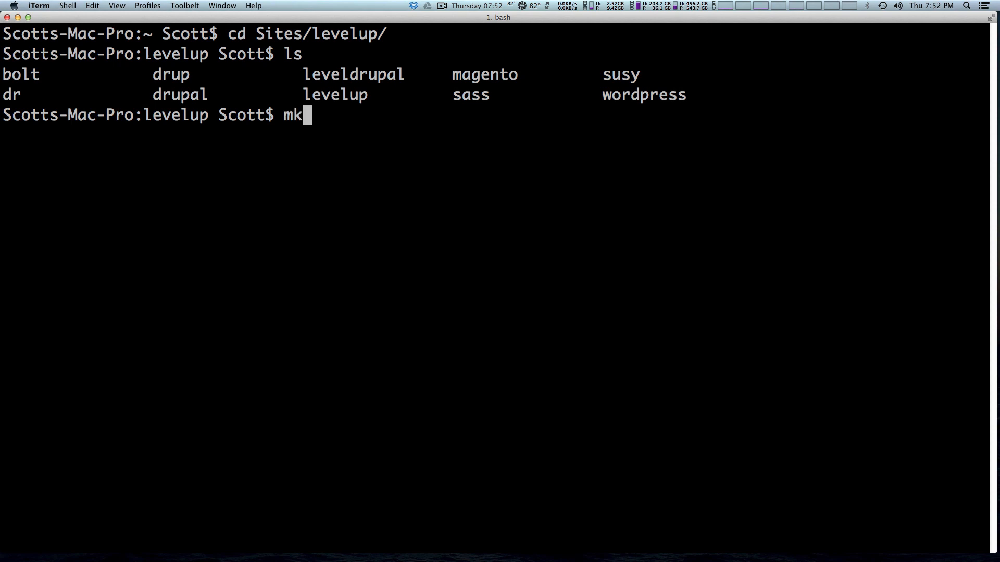
Create a test folder and an empty index.html in levelup, listing the results.
type("dir")
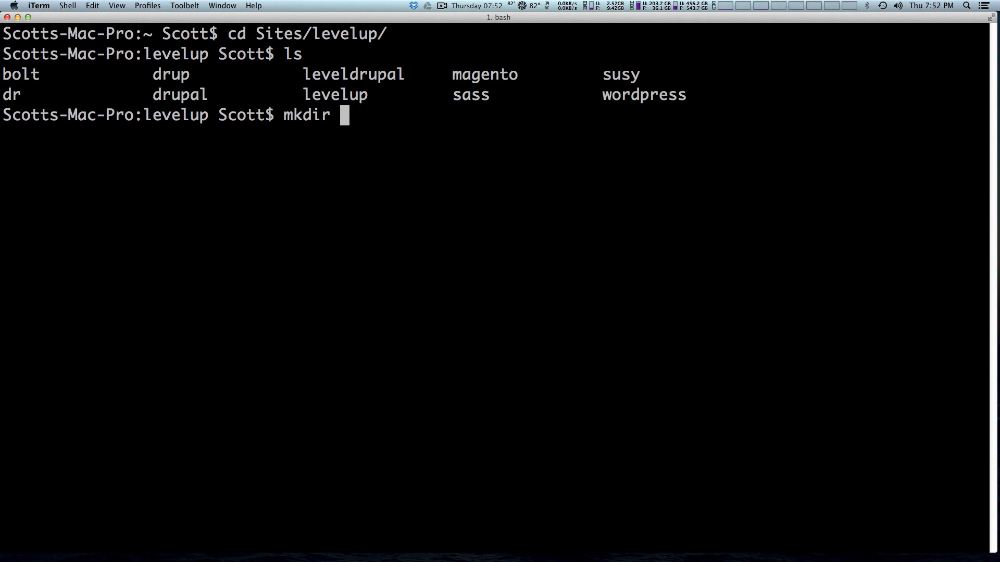
type("test")
type("ls")
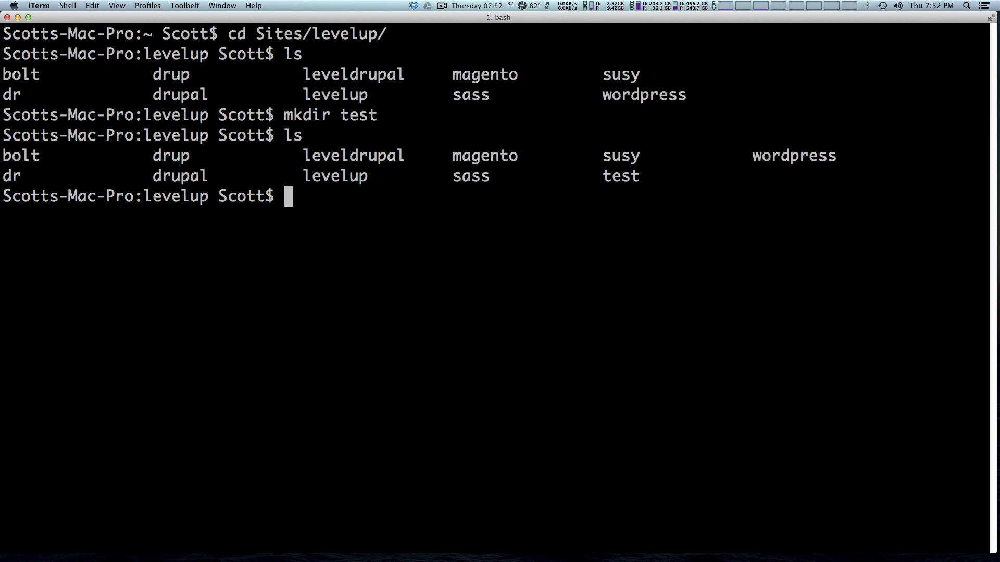
type("touch index.htm")
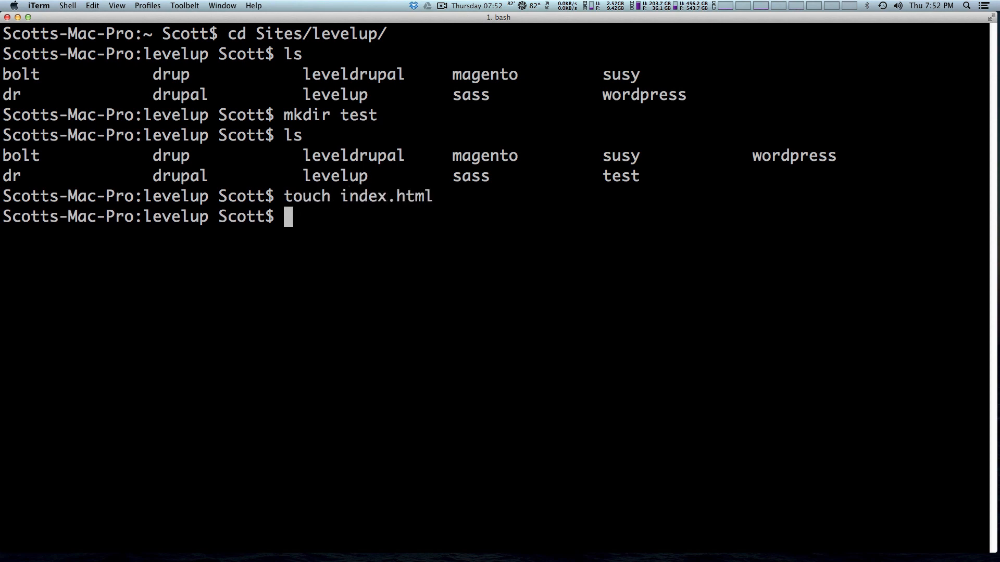
type("ls")
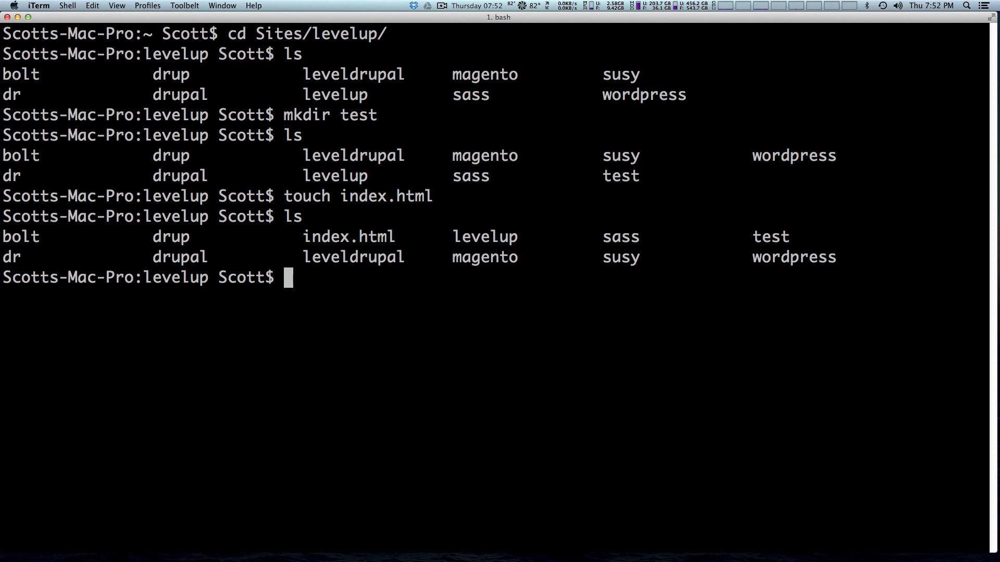
type("mv")
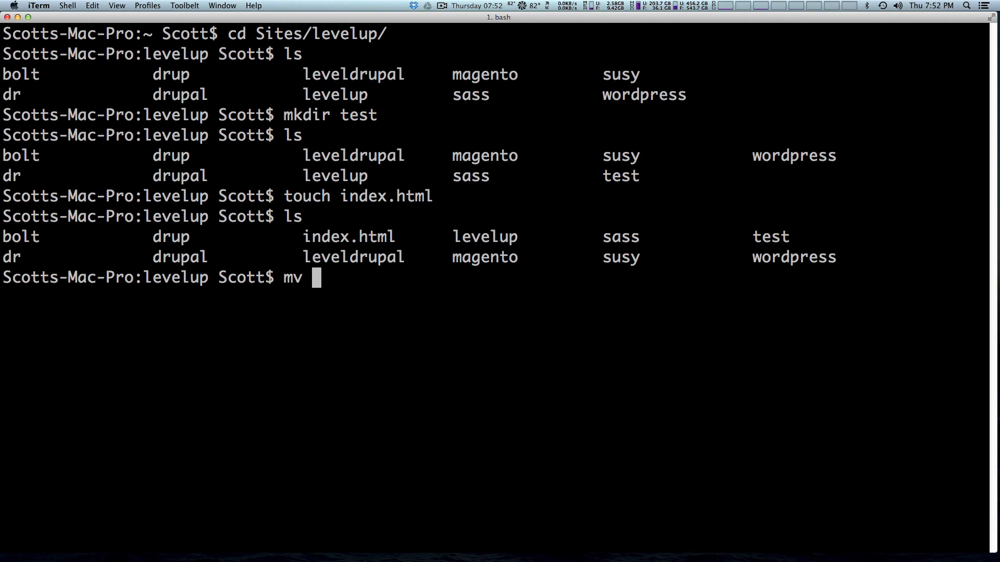
Type the example 'mv source target' command, then erase it.
type("s")
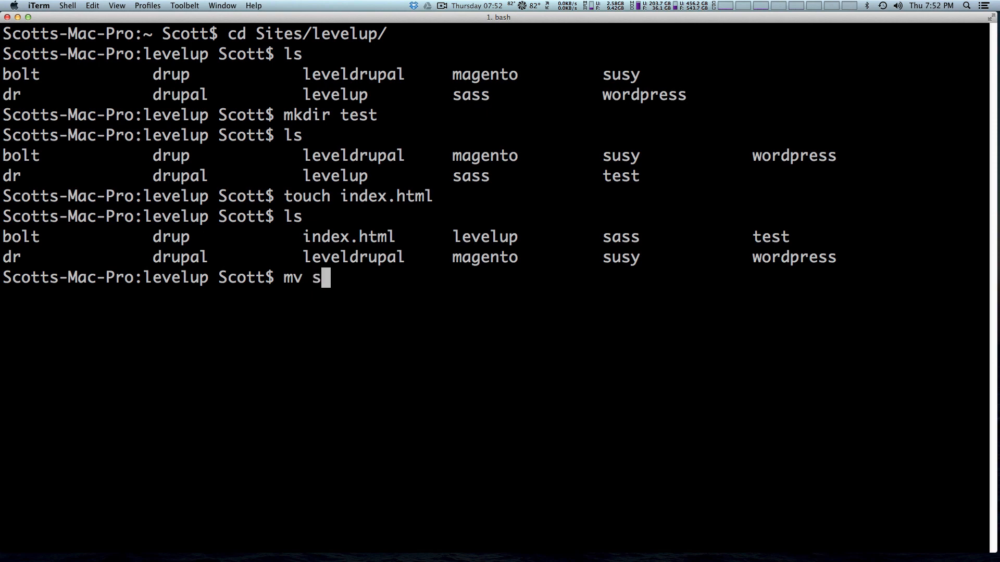
type("ource")
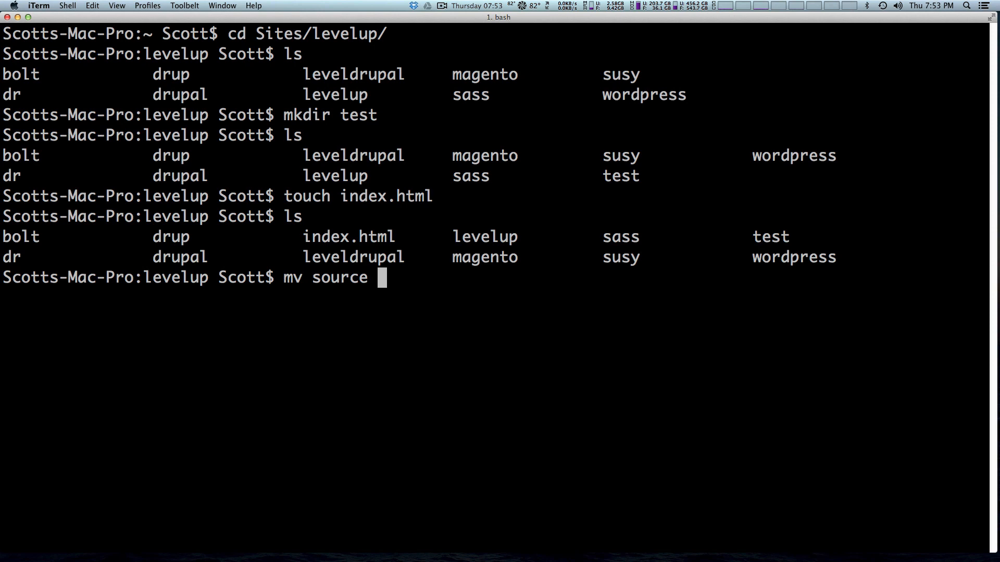
type("target")
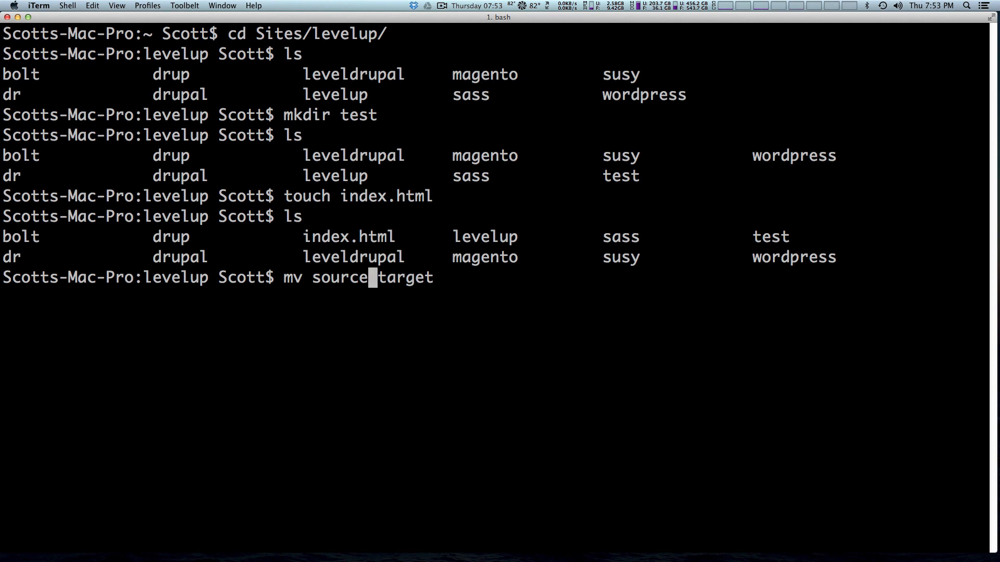
key("BackSpace")
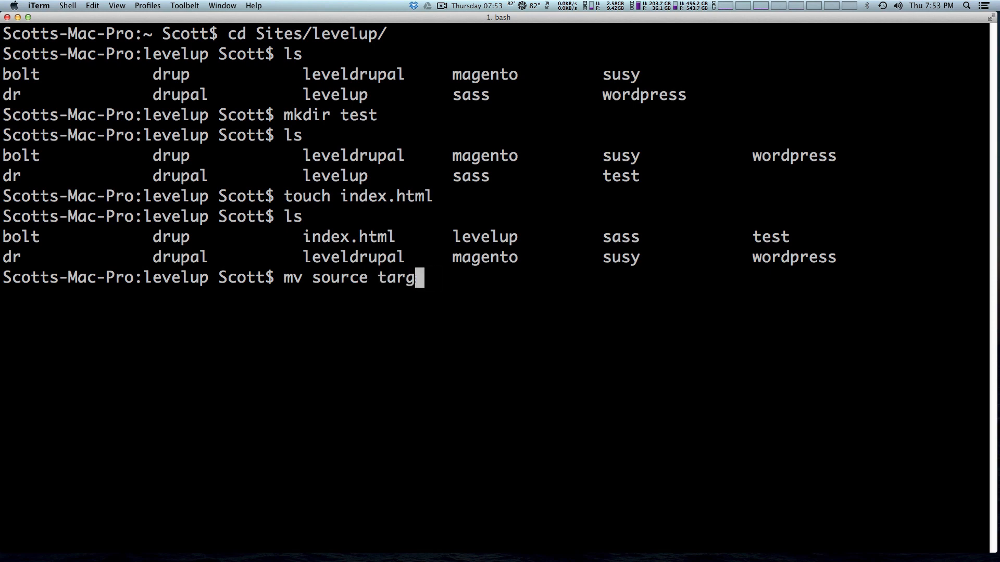
key("Ctrl+u")
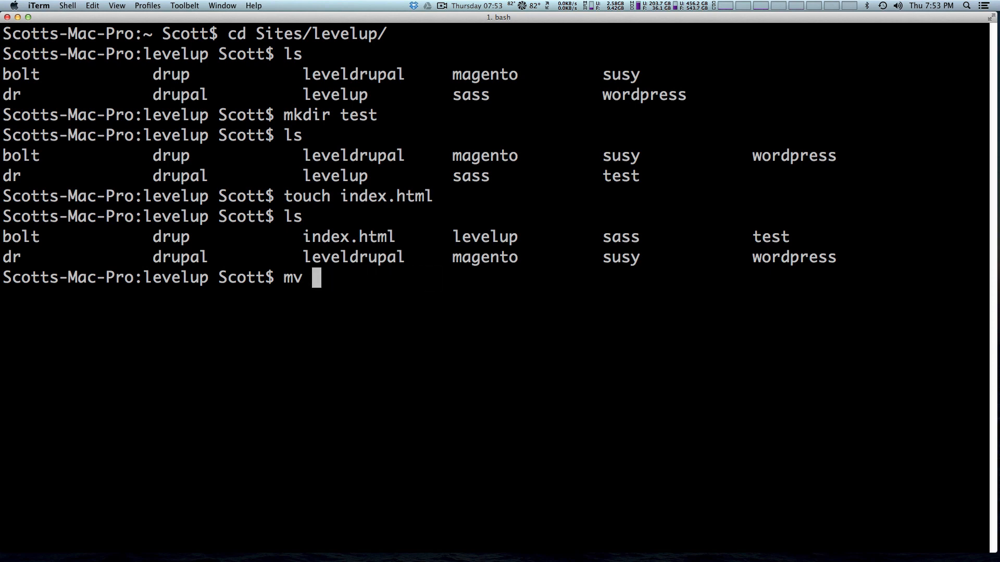
Move index.html into the test folder and list levelup.
type("index.html")
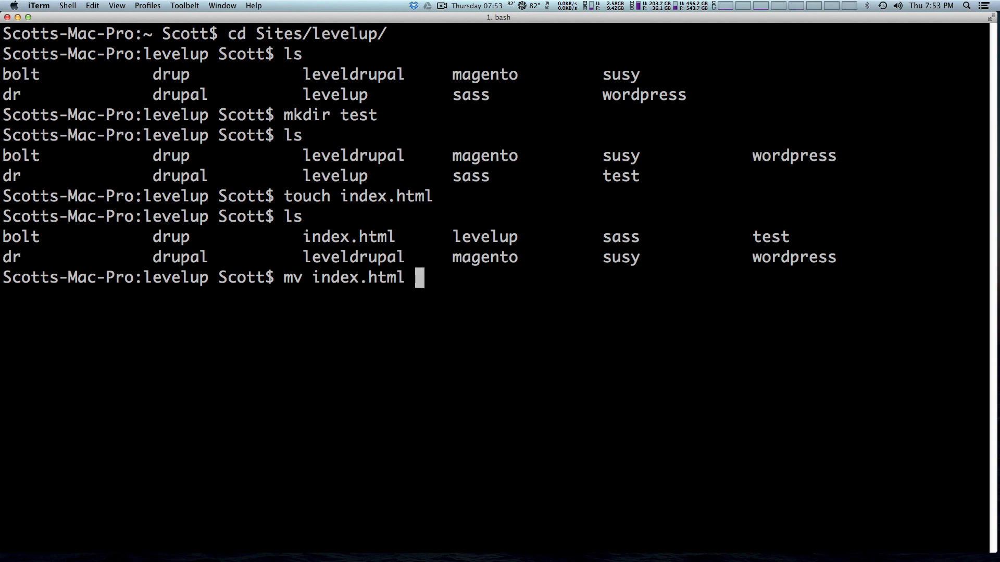
type("test")
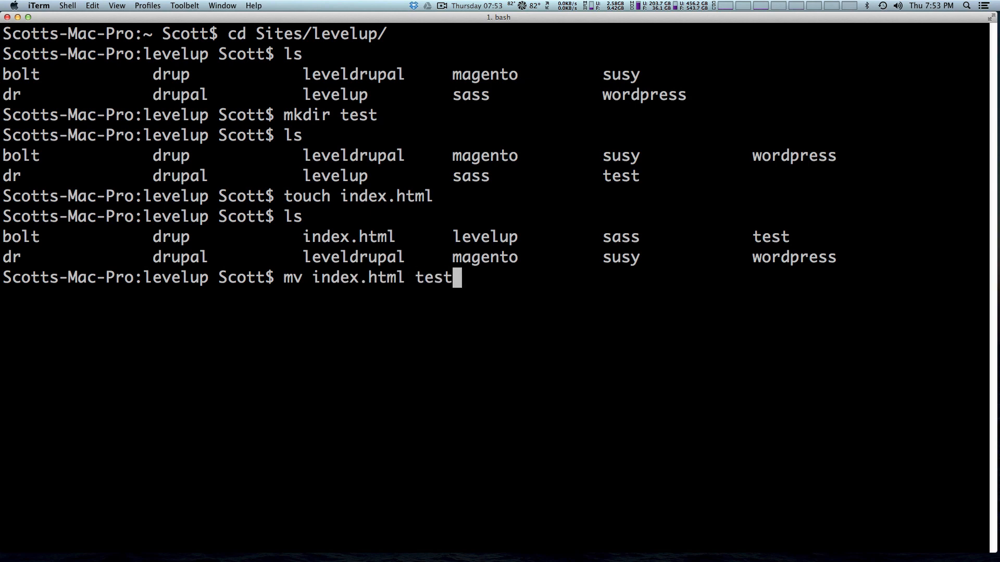
type("/")
type("ls")
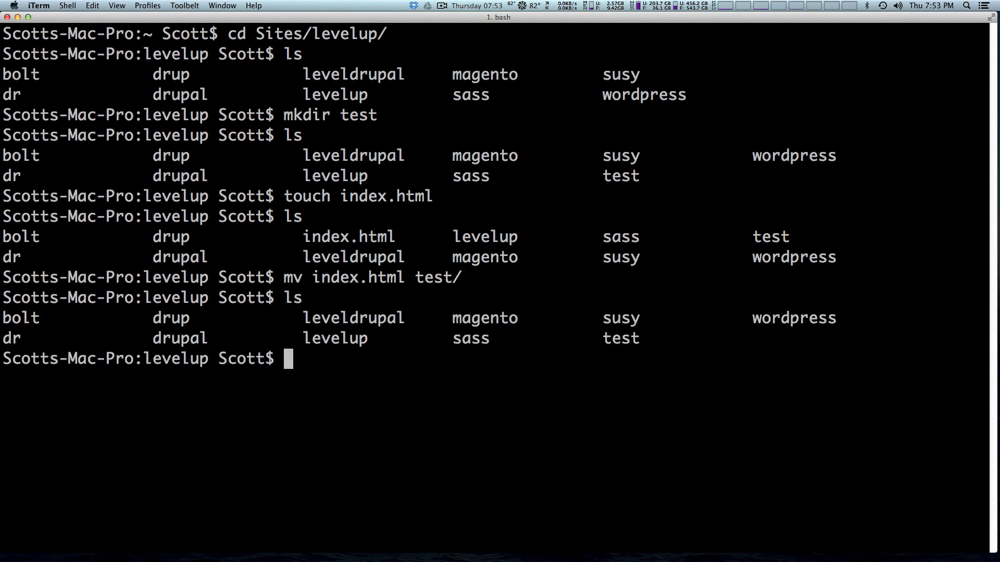
Enter the test folder and list it, showing index.html.
type("cd test/")
type("ls")
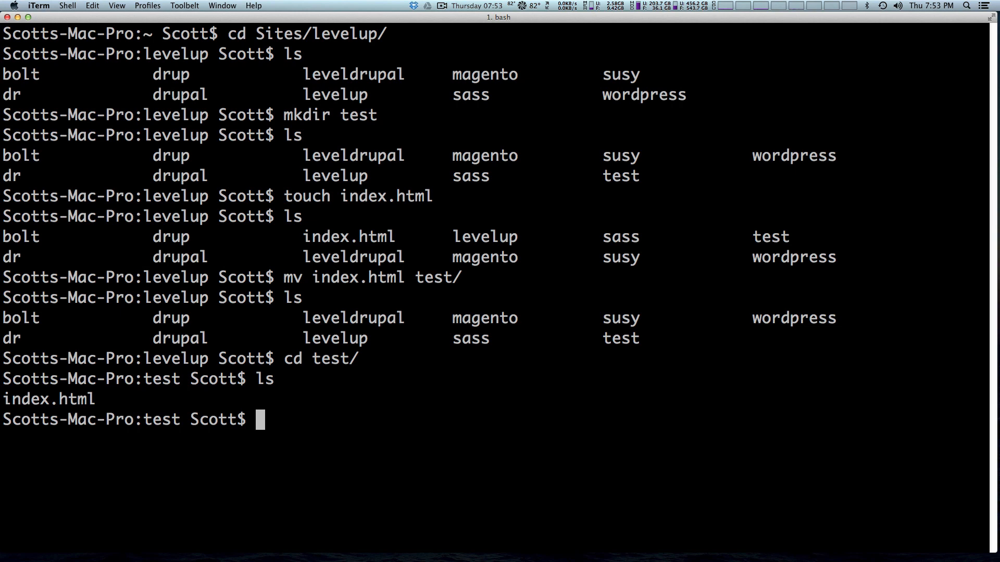
type("tou")
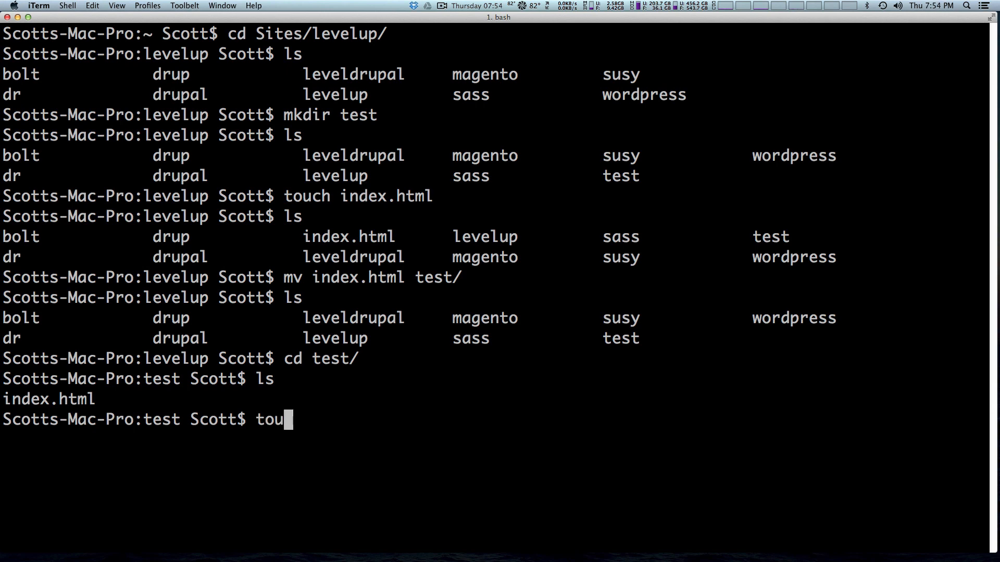
Create yo.html and hello.txt, then make a public folder inside test.
type("ch")
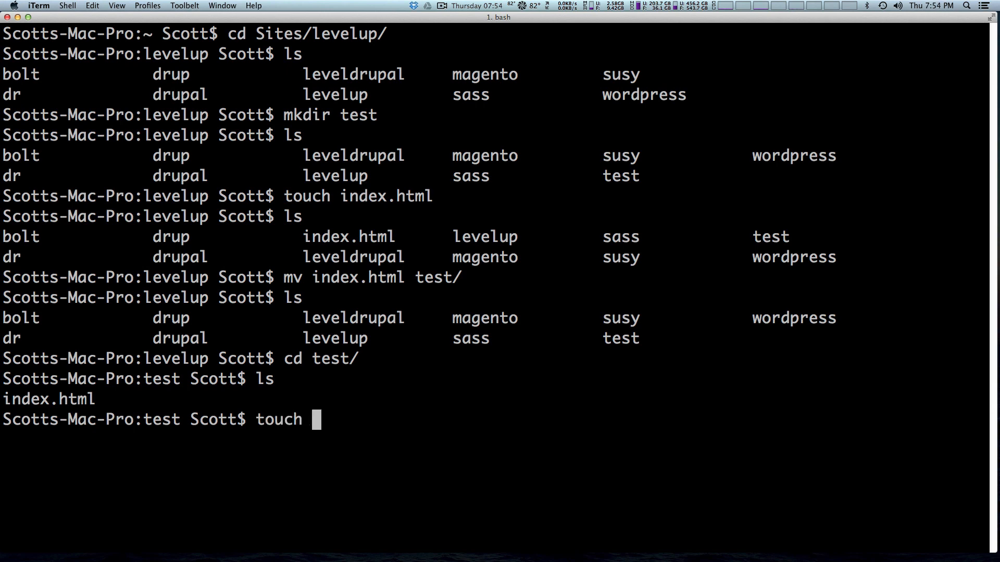
type("yo.html")
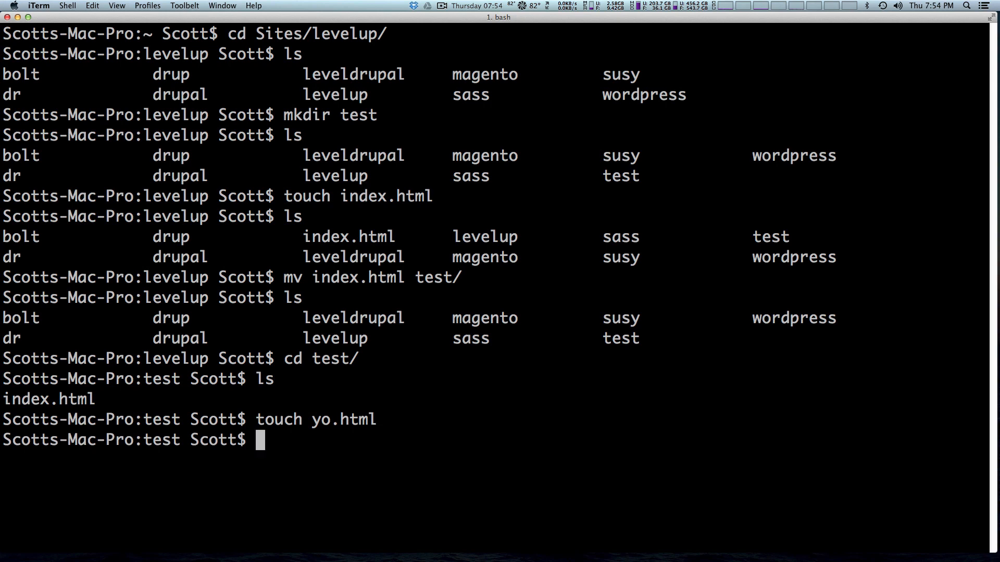
type("touch")
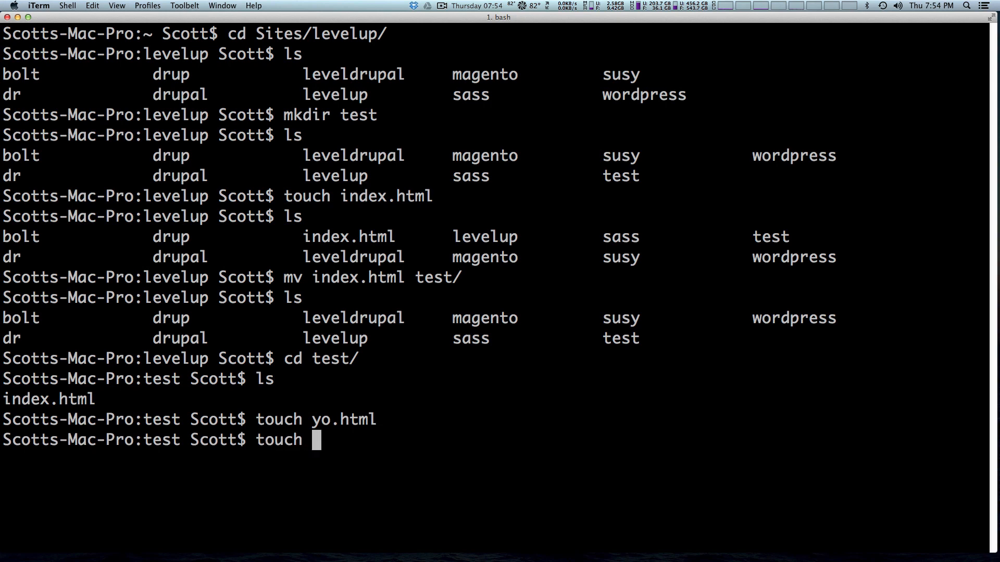
type("hello.txt")
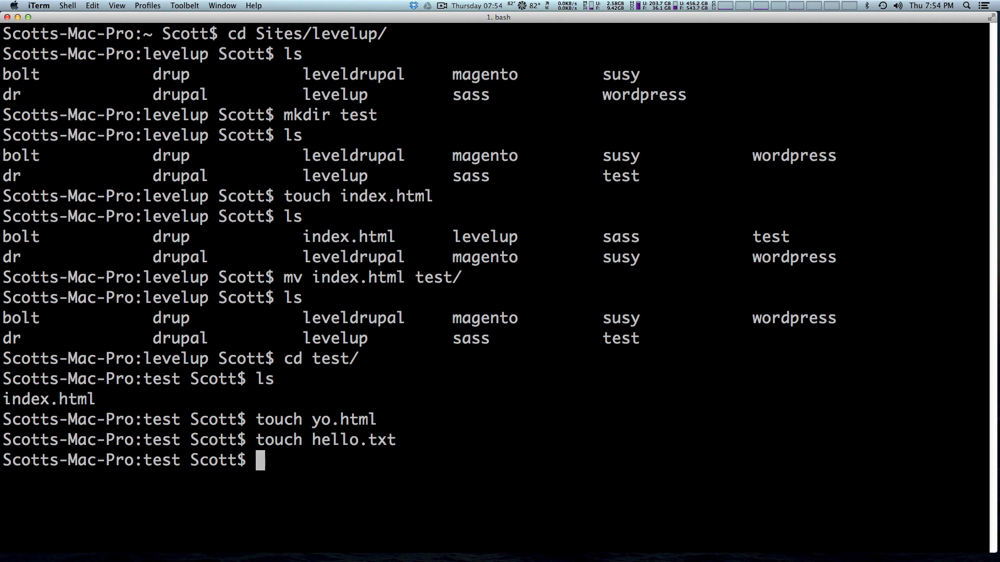
type("ls")
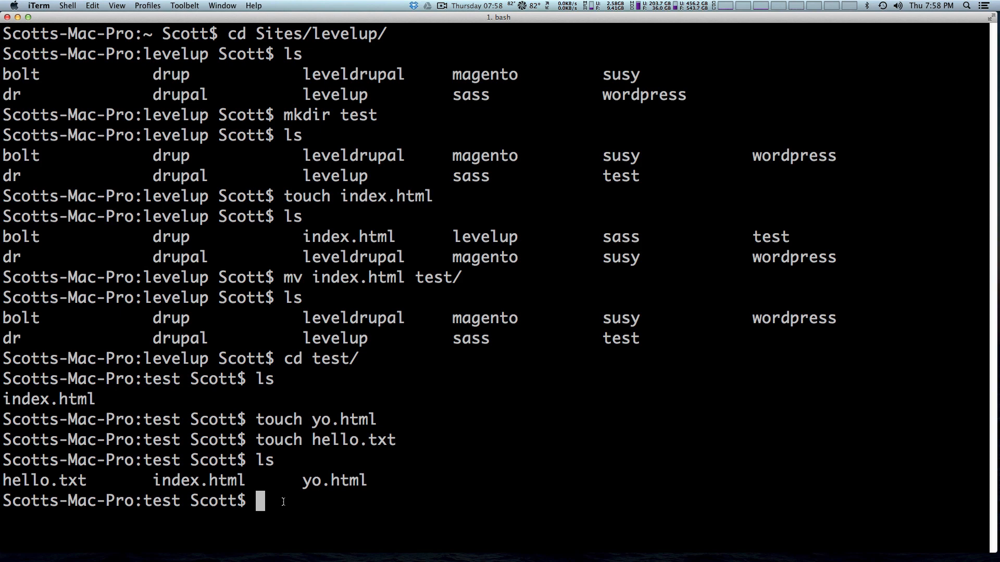
type("mkdir public")
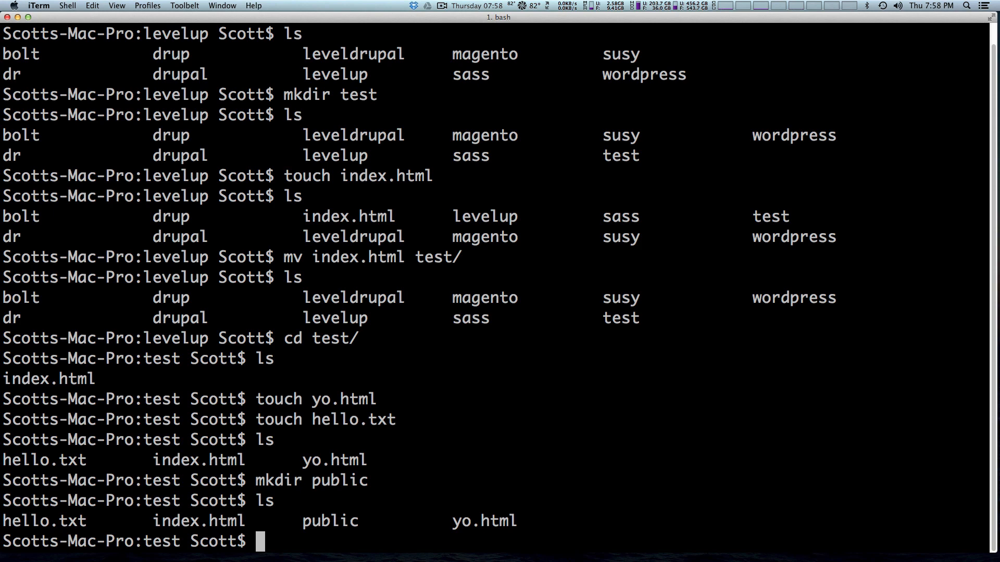
Move hello.txt, index.html and yo.html into public, then enter public and list it.
type("mv")
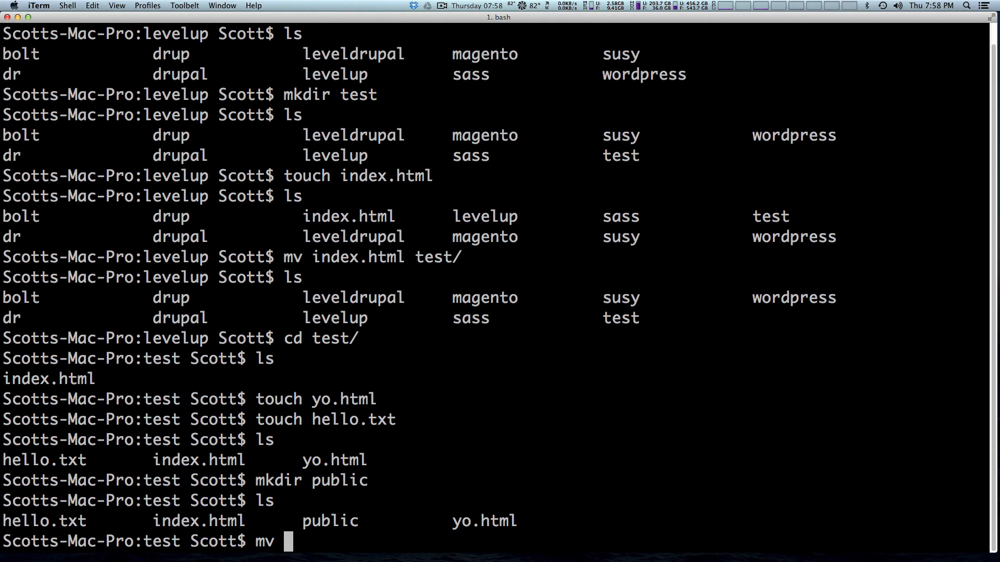
type("hello.txt")
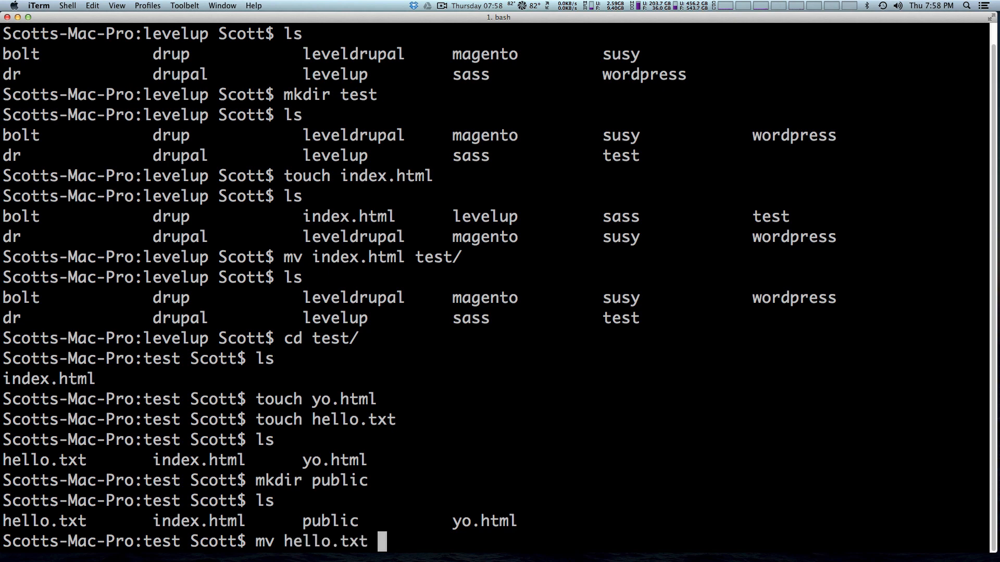
type("index.html yo.html")
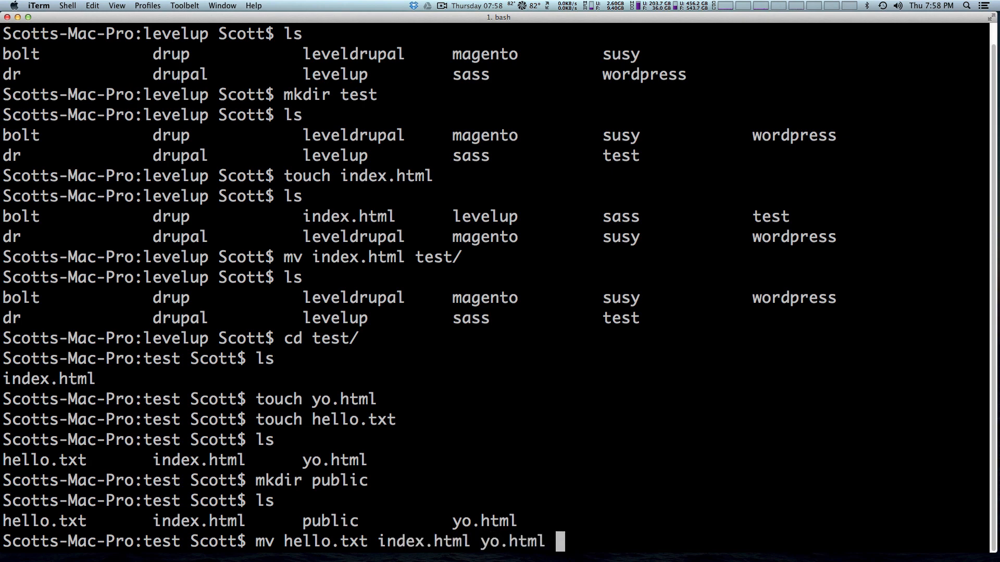
type("public/")
type("ls")
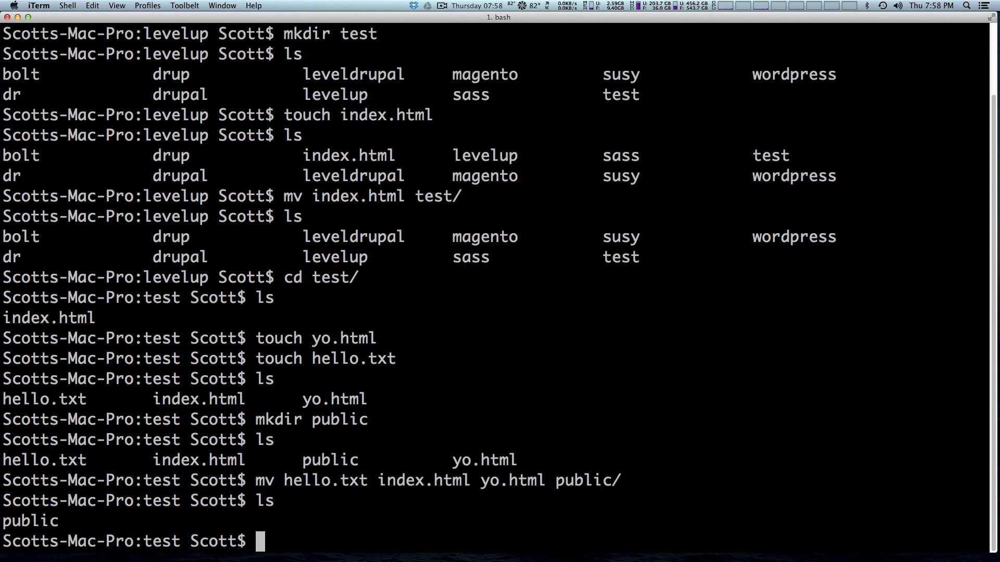
type("cd public/")
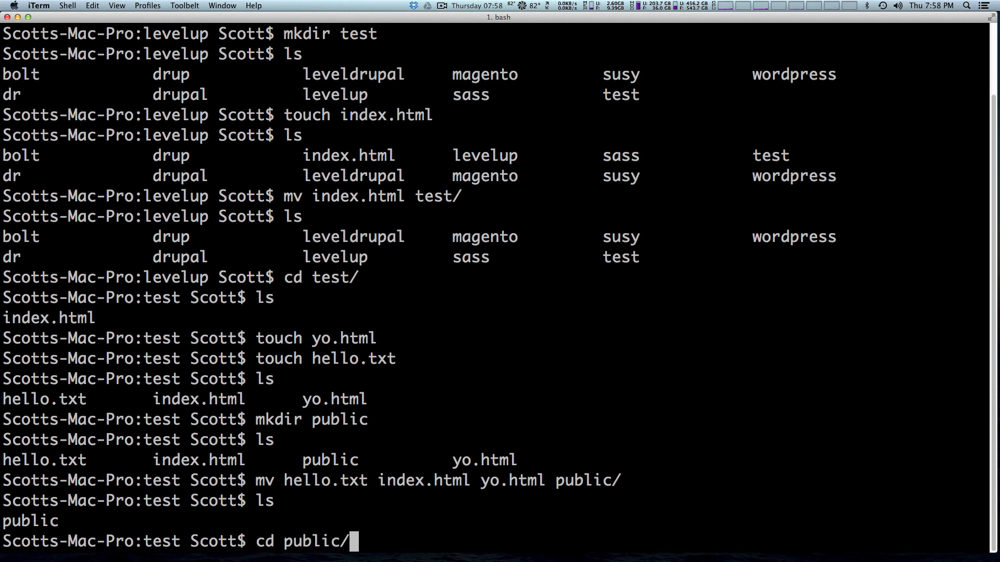
type("ls")
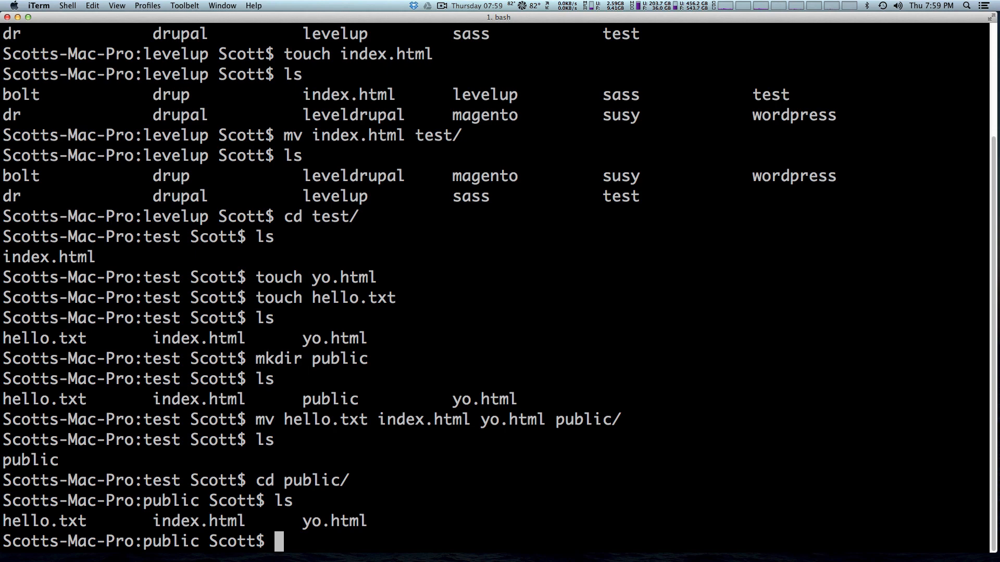
Rename yo.html to hey.html with mv and list public to confirm.
type("mv")
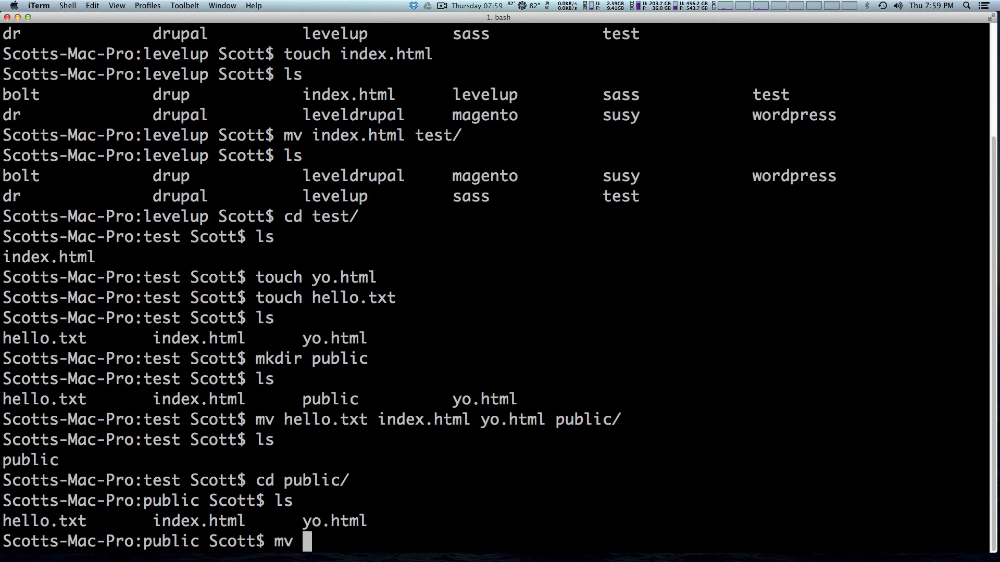
type("yo.html")
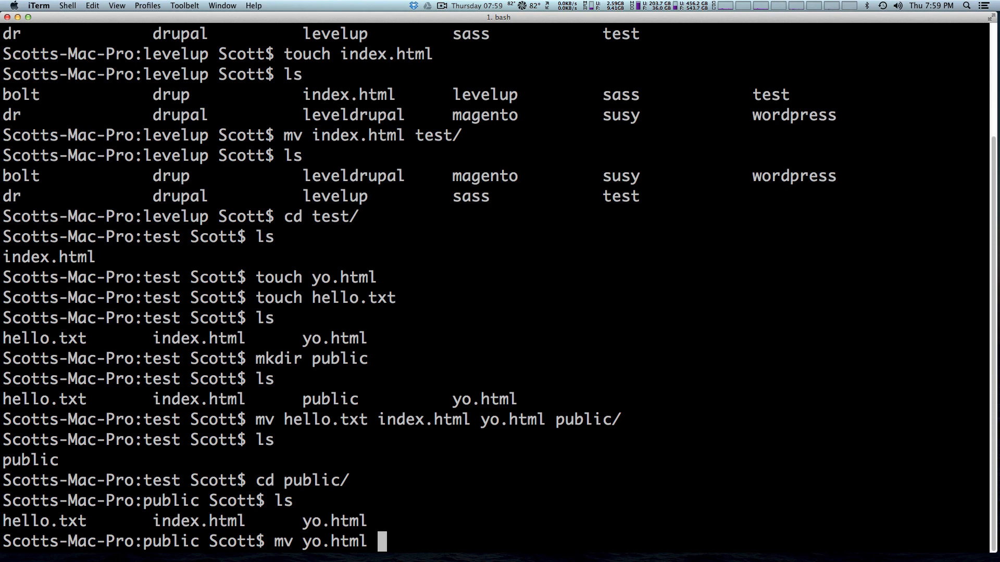
type("hey.")
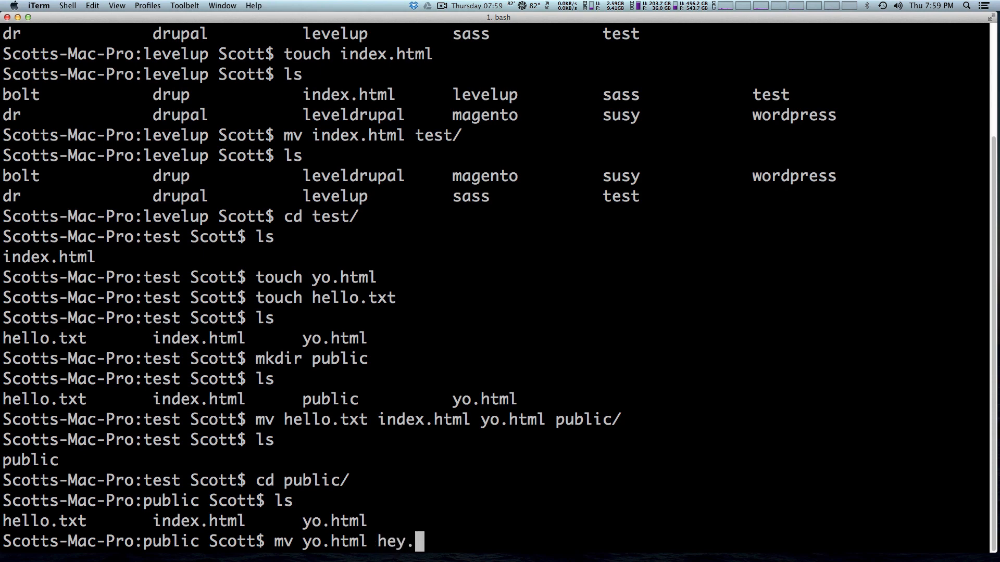
type("html")
type("ls")
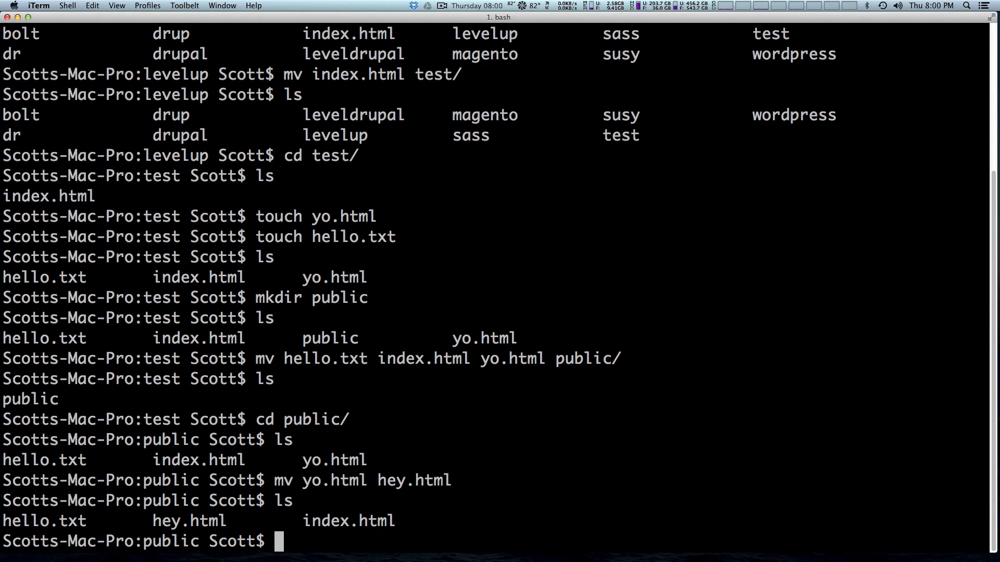
Move all files from public up into test with mv * ../, then cd .. and list.
type("mv *")
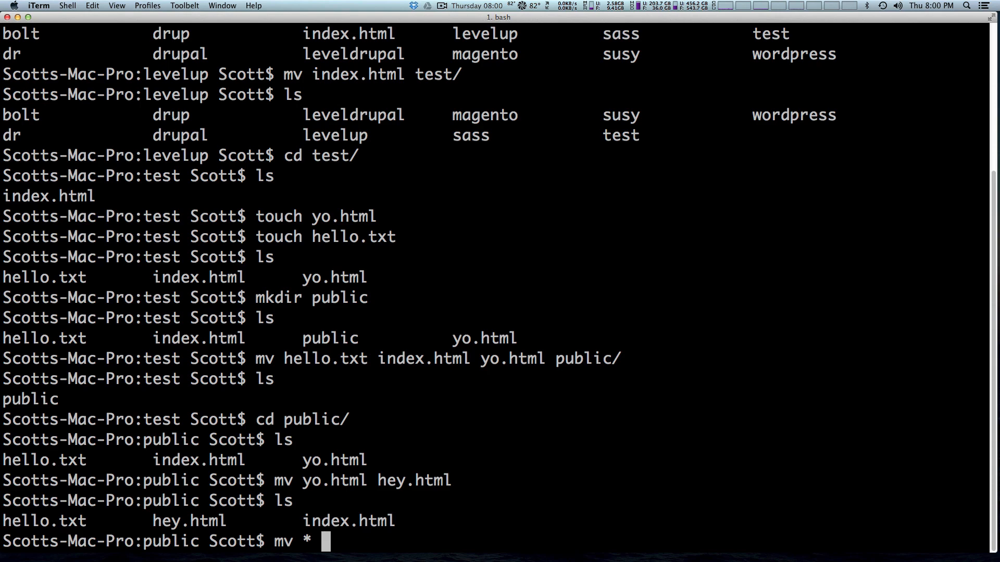
type("..")
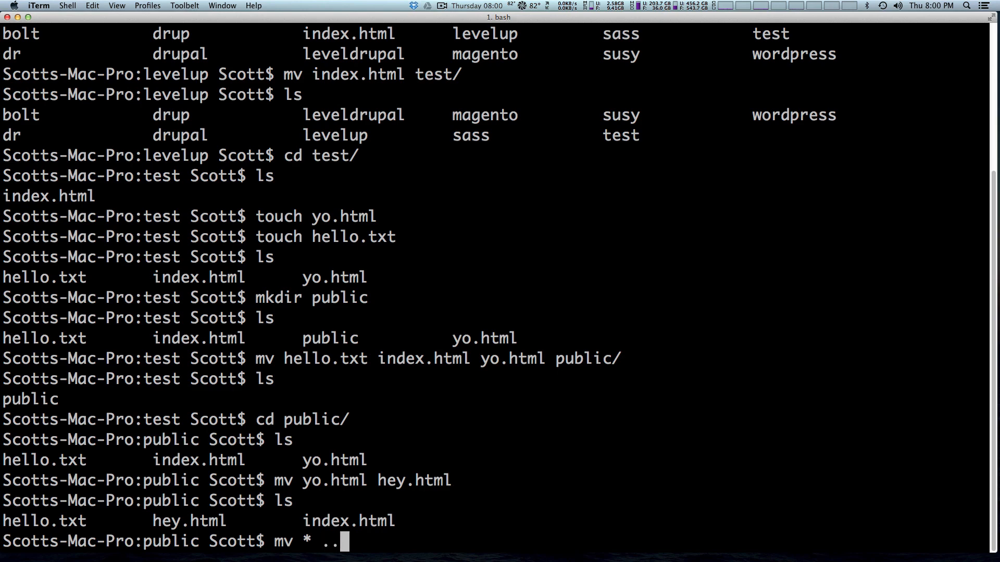
type("/")
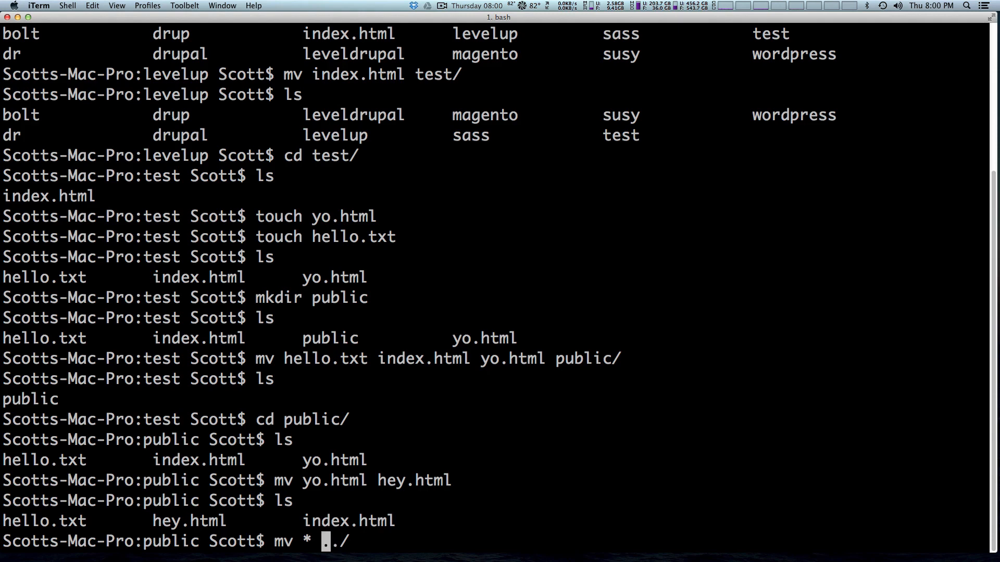
type(".")
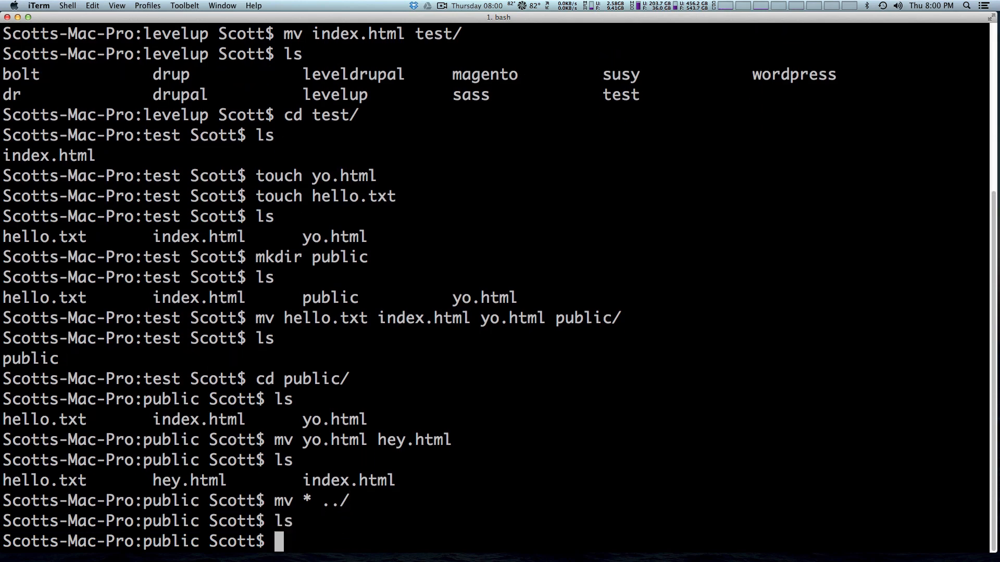
type("cd ..")
type("ls")
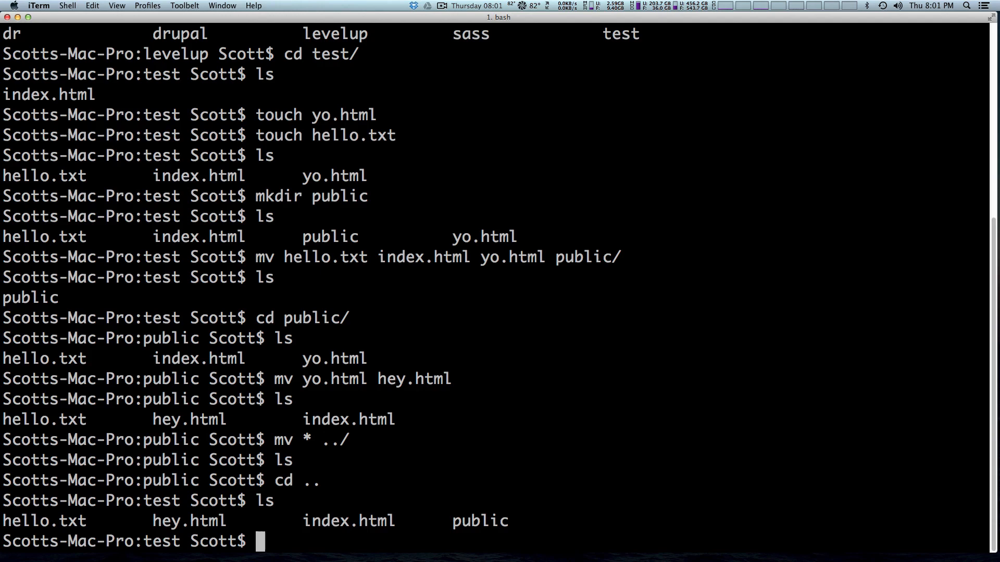
Move both .html files back into public with mv *.html, then enter public and list.
type("mv *")
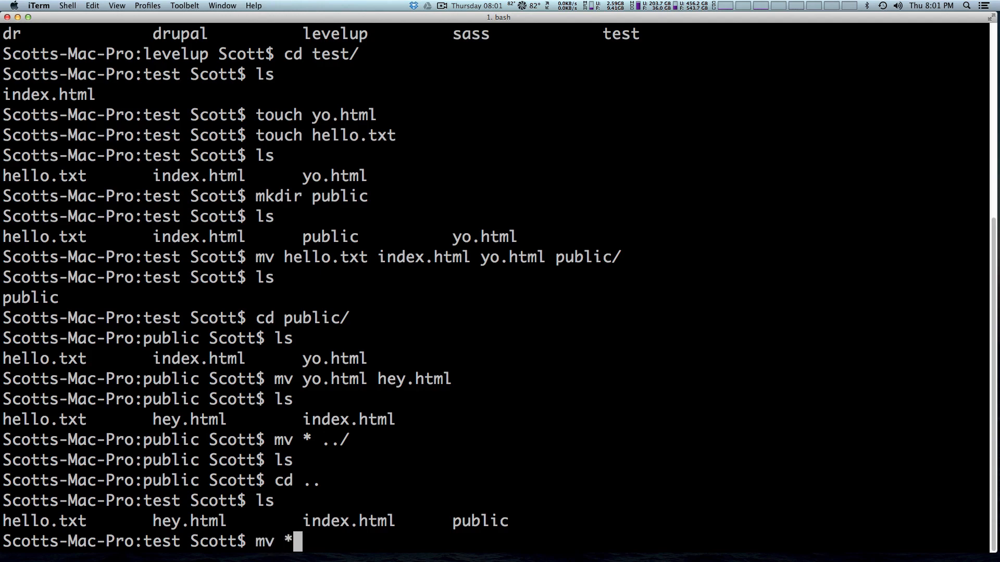
type(".html public/")
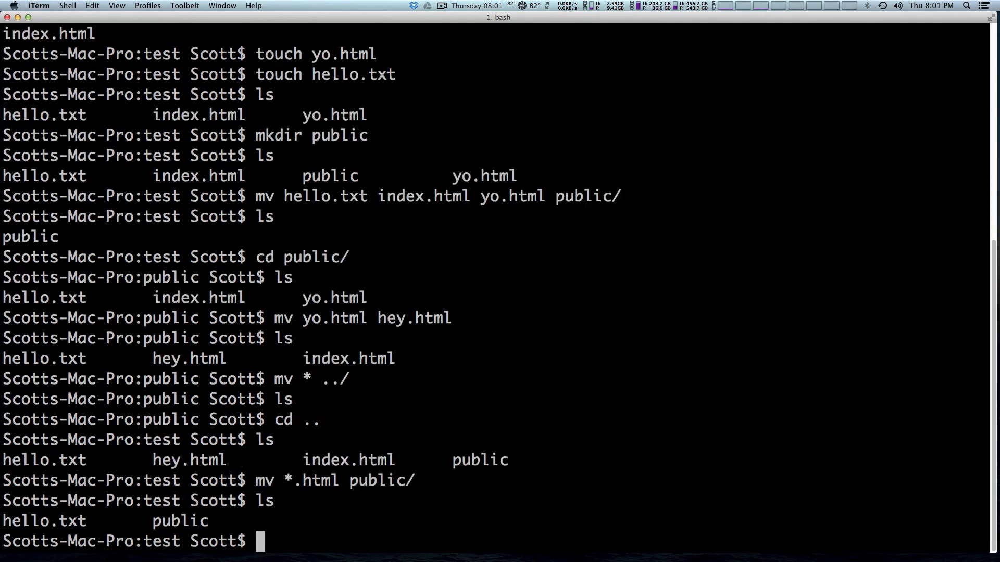
type("cd")
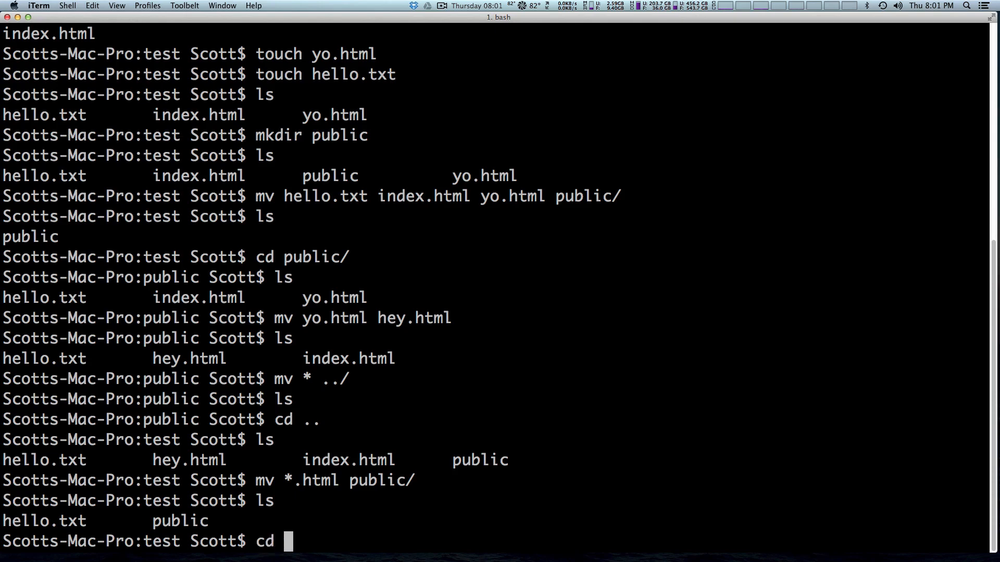
type("public/")
type("ls")
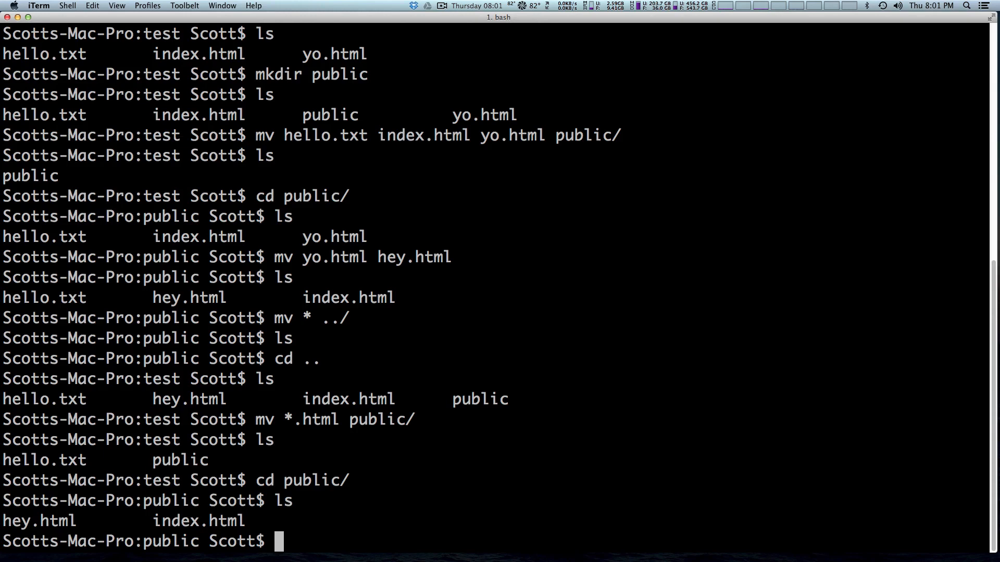
type("cd")
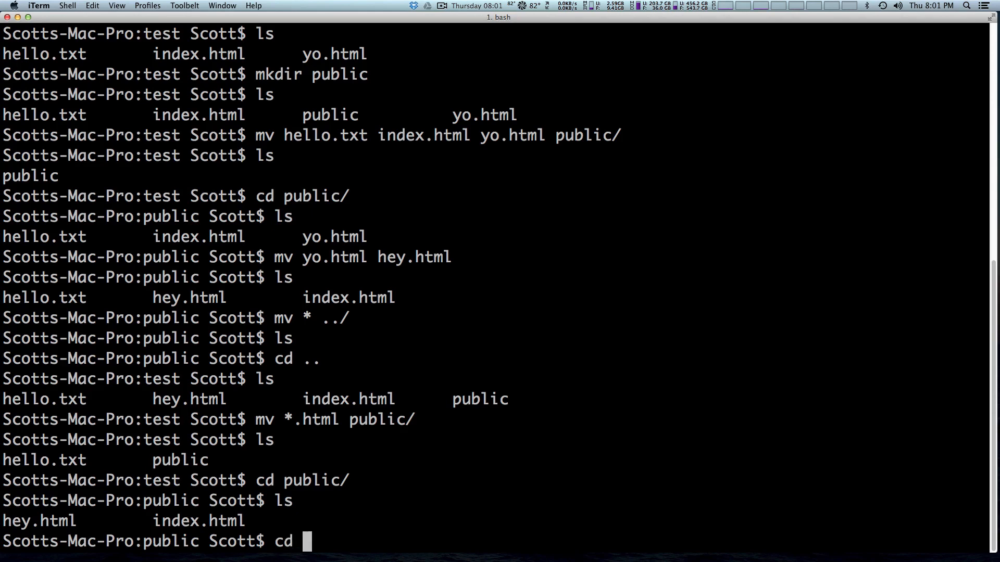
Climb two levels up to the levelup folder and list it.
type("../")
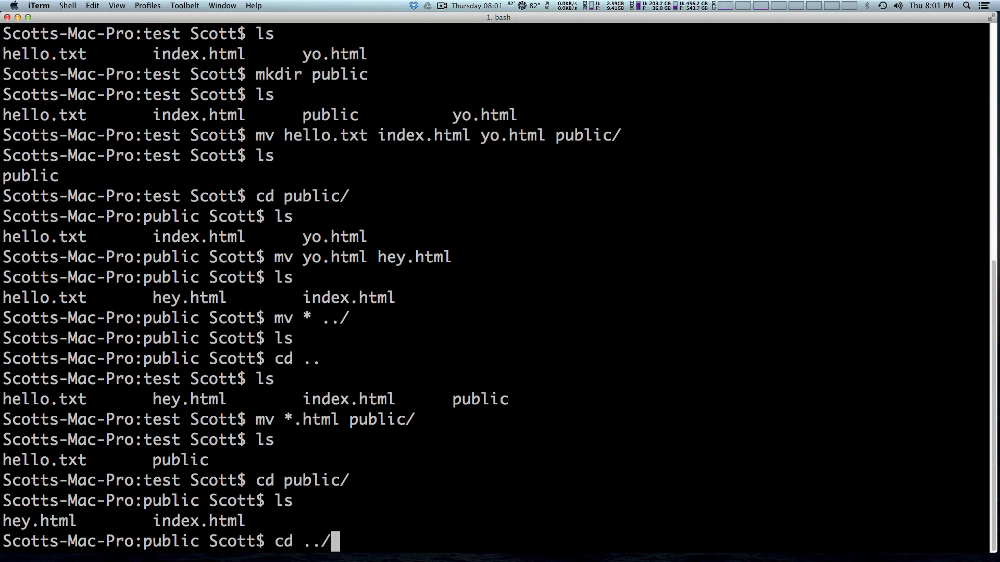
type("../")
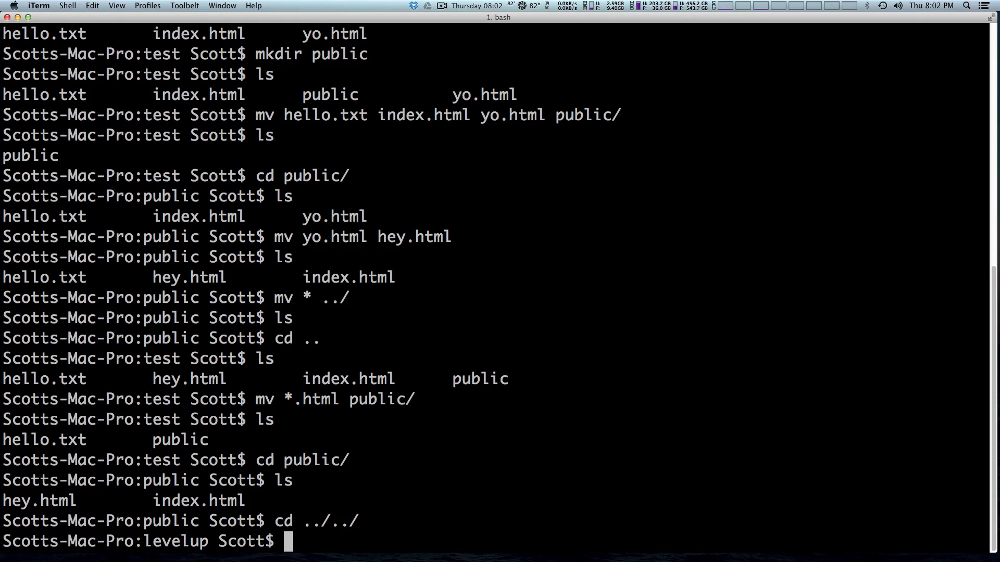
type("ls")
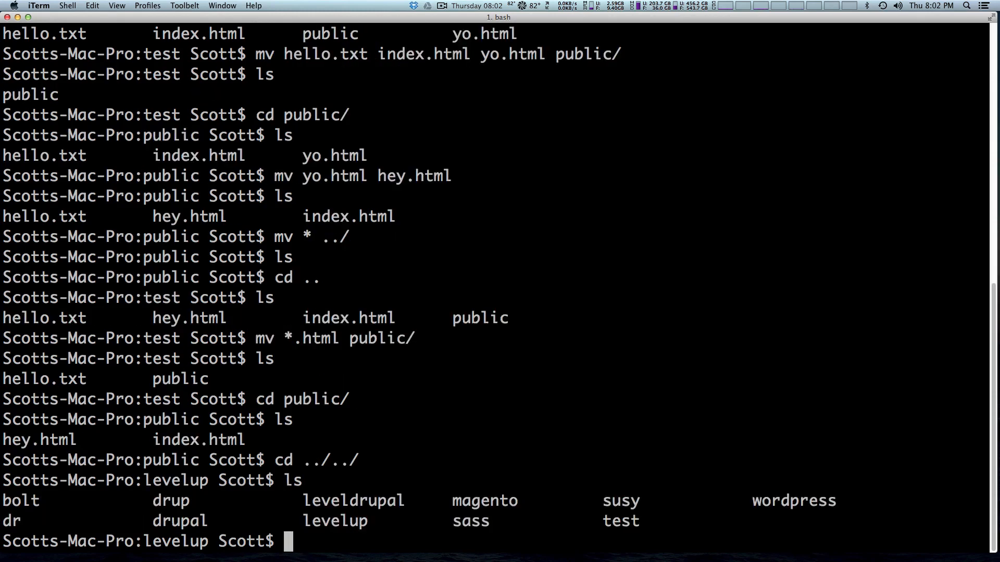
Create an empty hello.html file in levelup.
type("touch")
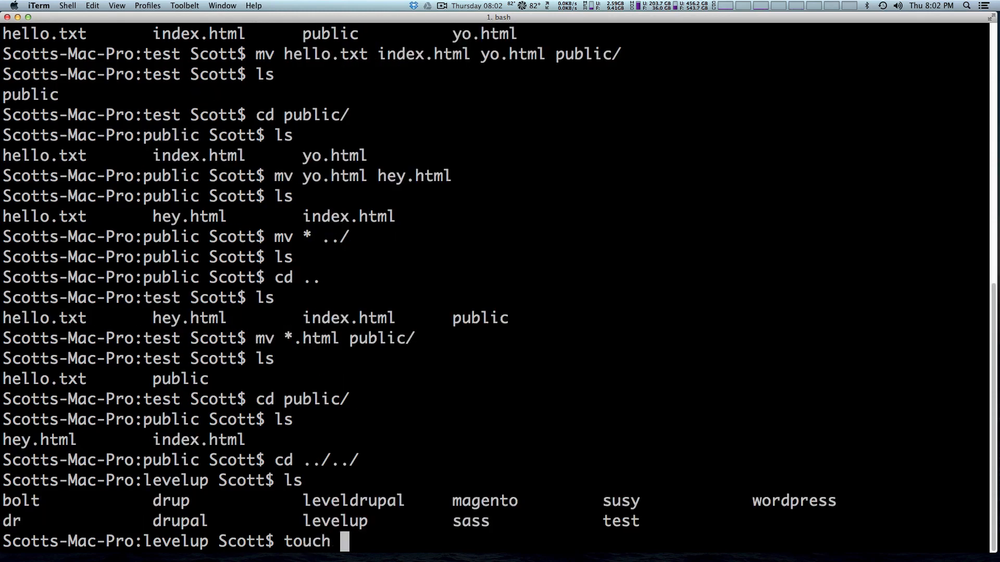
type("h")
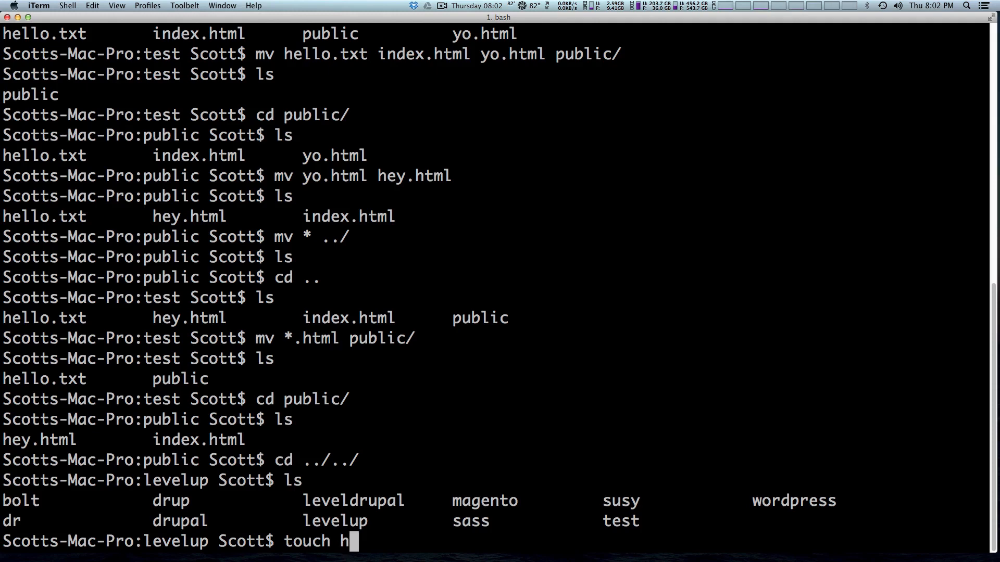
type("ello.html")
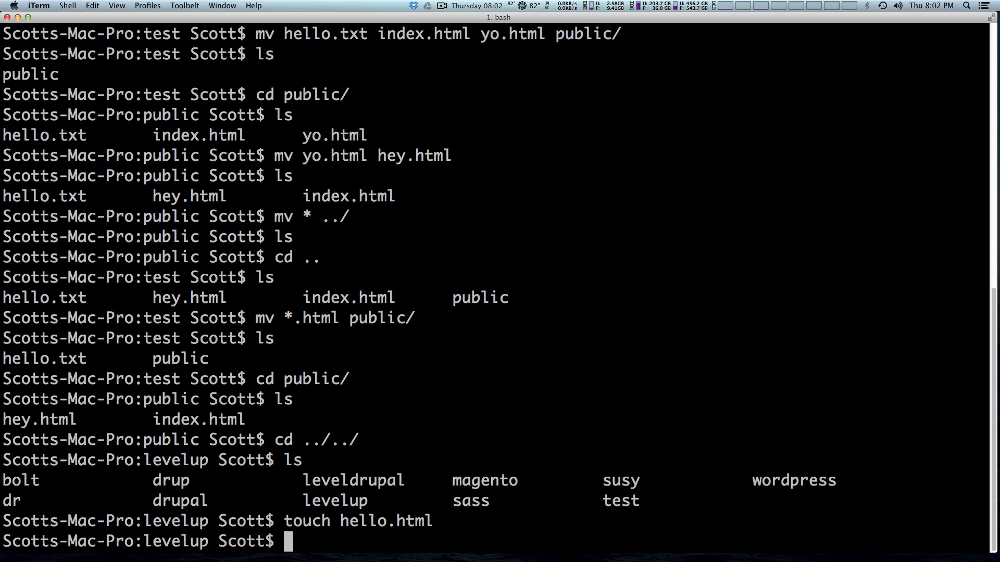
type("cp")
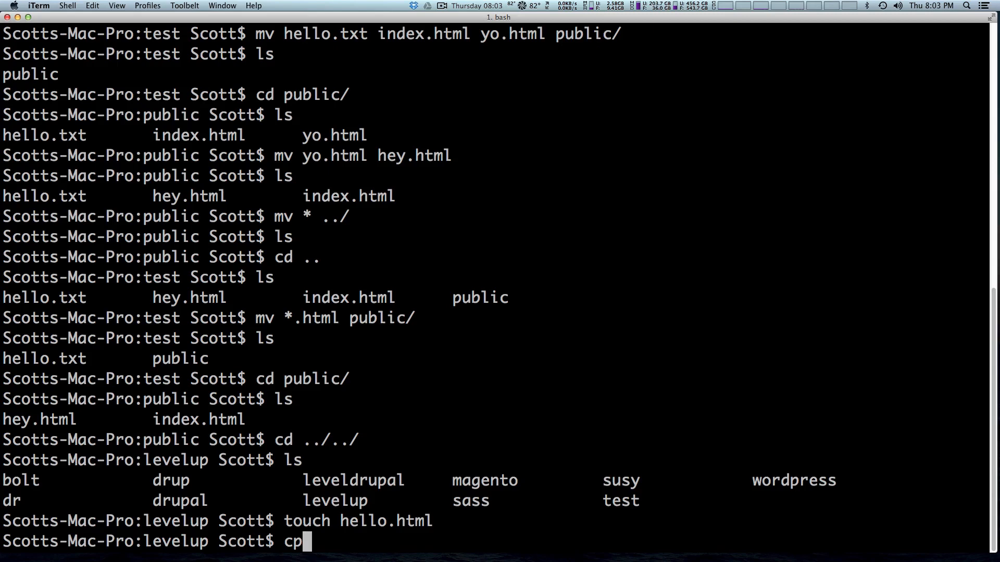
Copy hello.html to test/public/hello.html with cp, keeping the original in levelup.
type("hello.html")
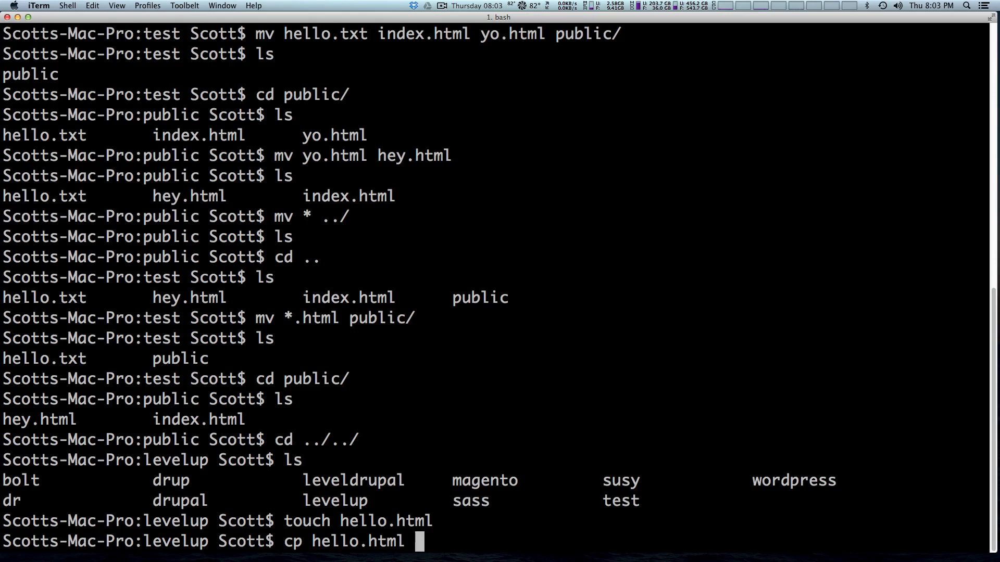
type("te")
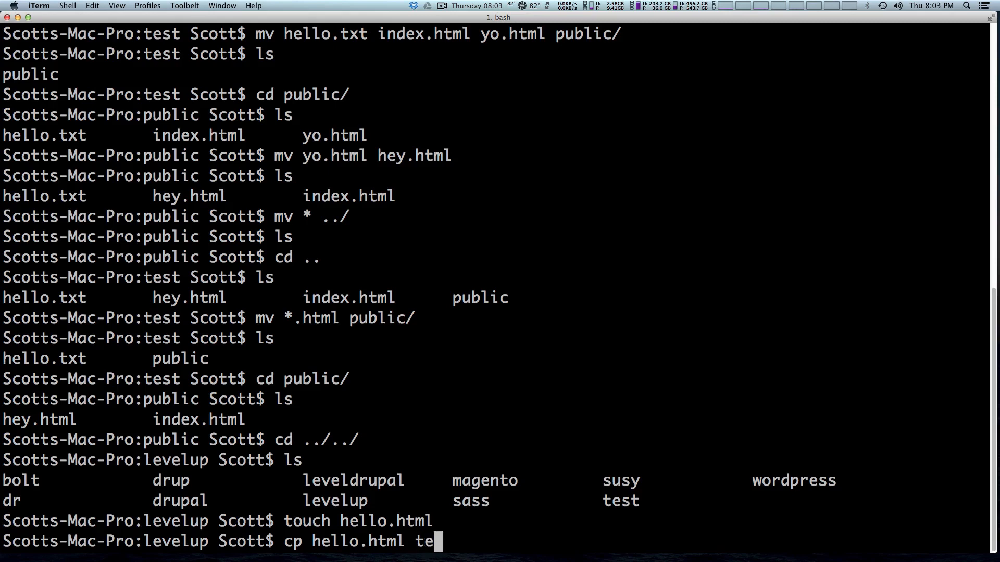
type("st/")
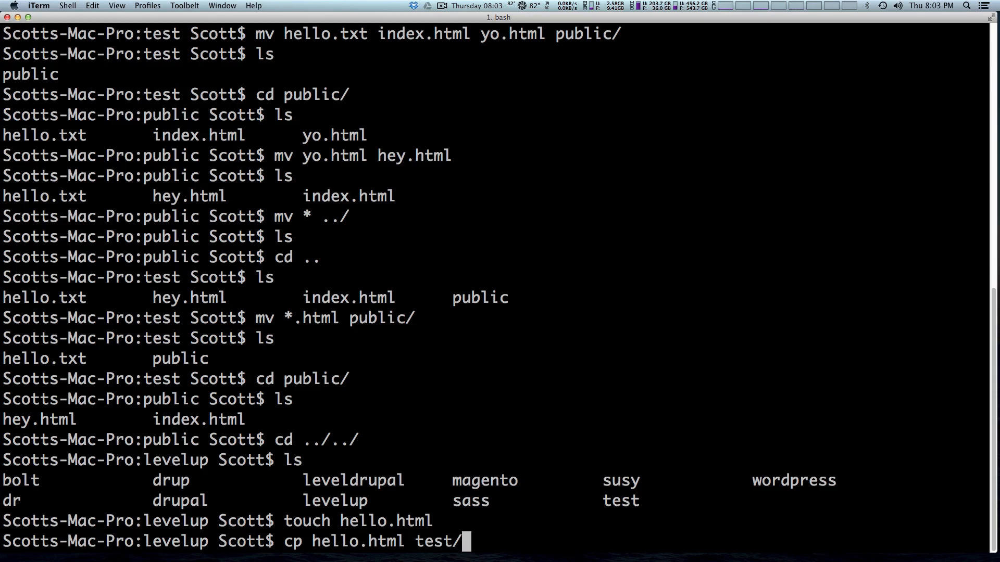
type("public/")
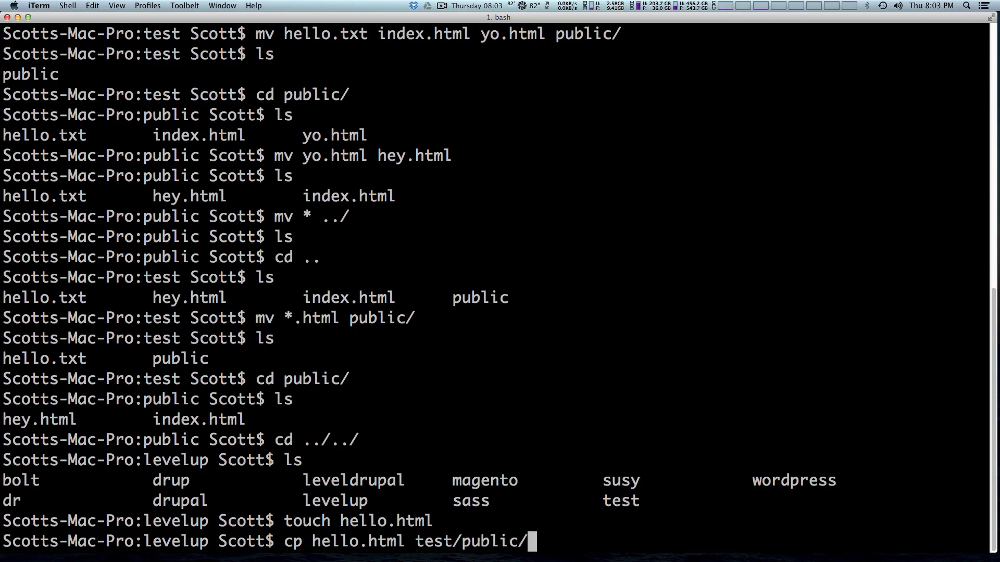
type("hel")
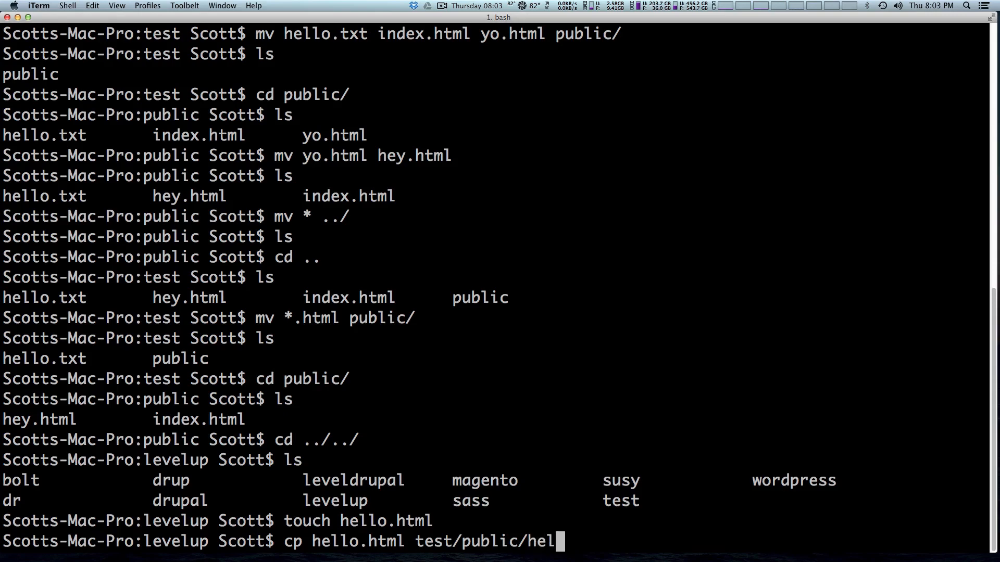
type("lo.html")
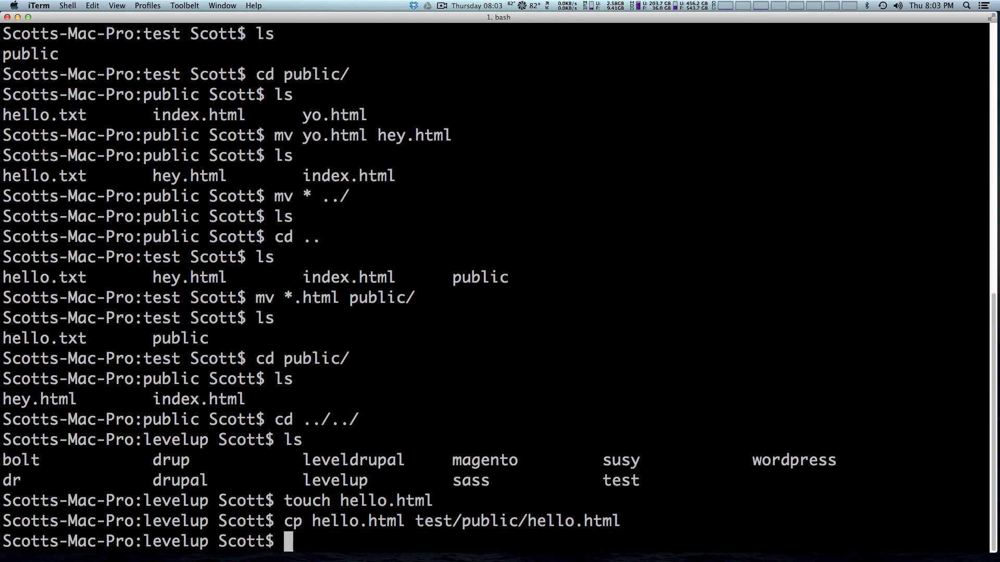
type("c")
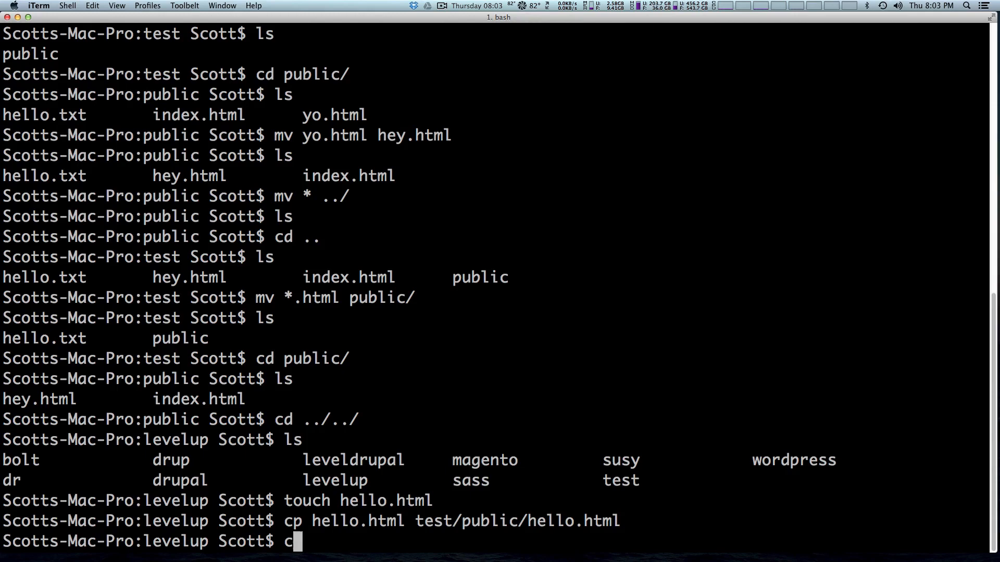